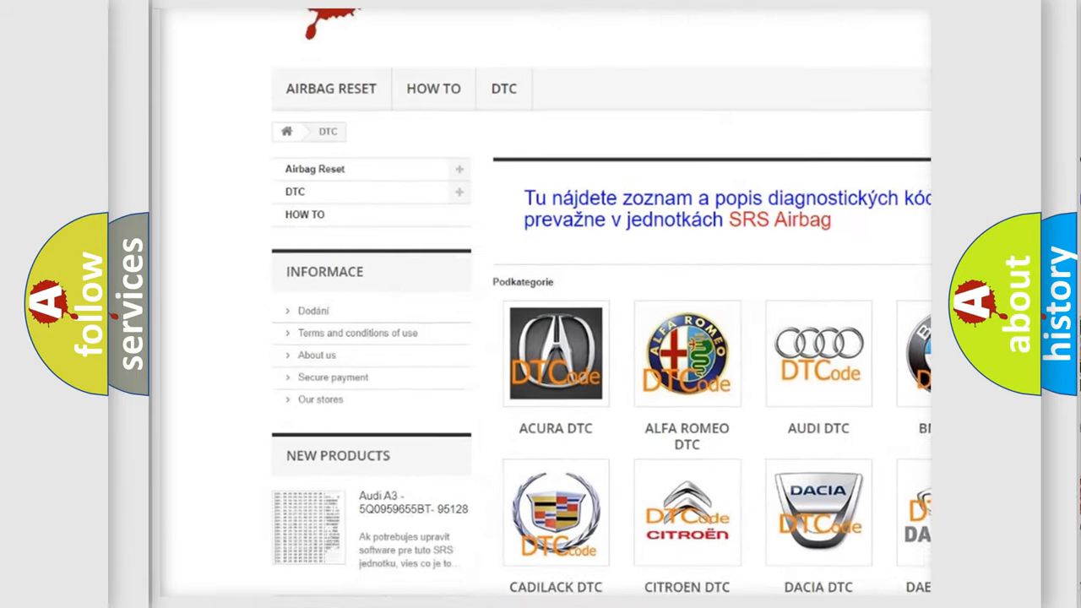
pyautogui.scroll(-3)
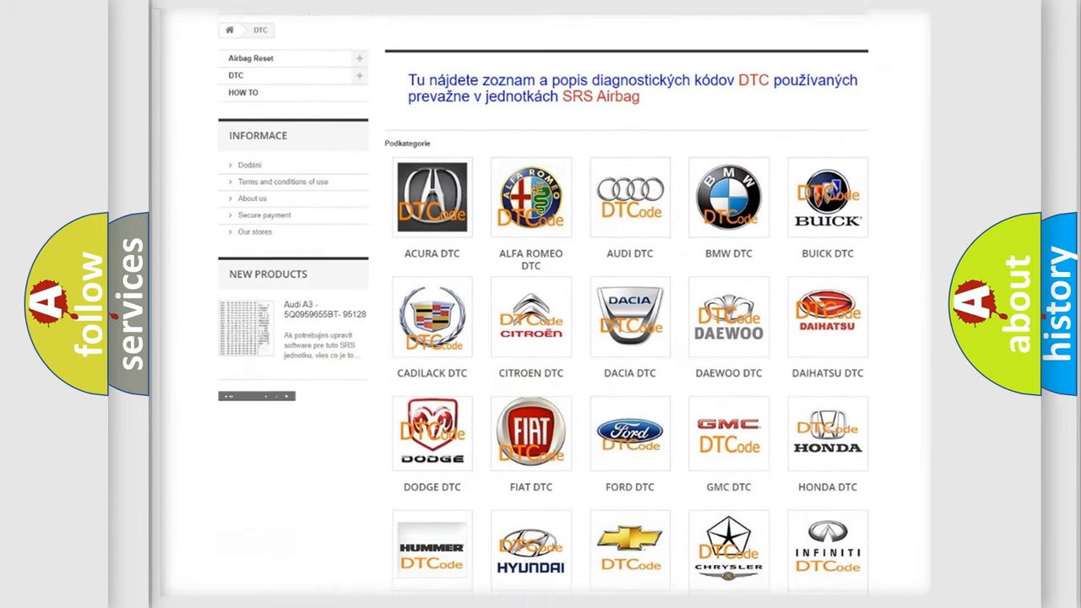
pyautogui.scroll(-3)
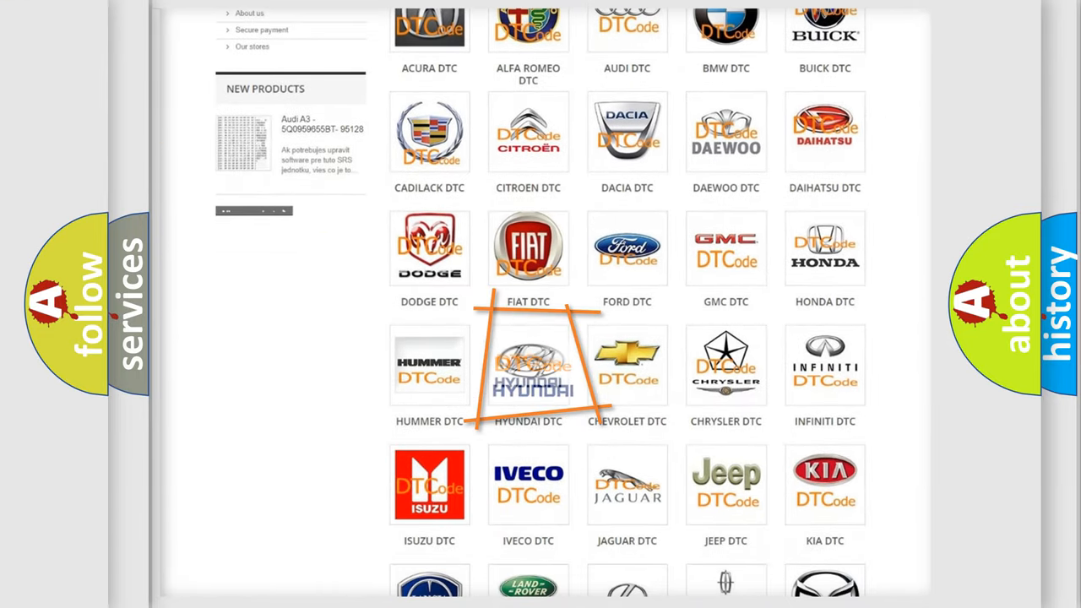